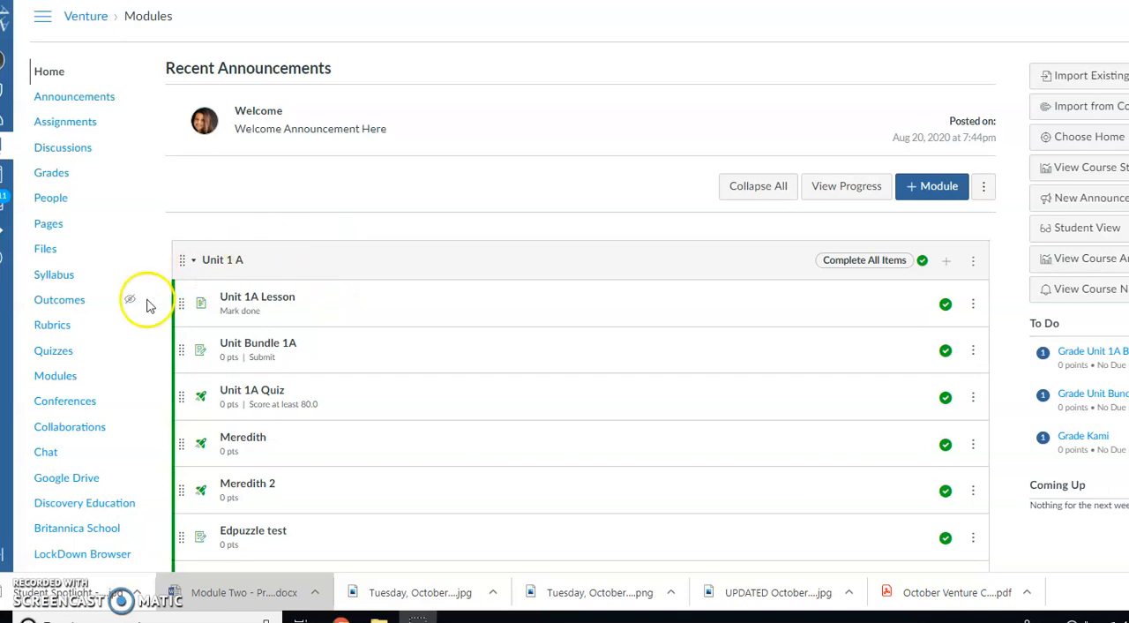
Show the course's external apps from the course Settings
scroll("down", 3)
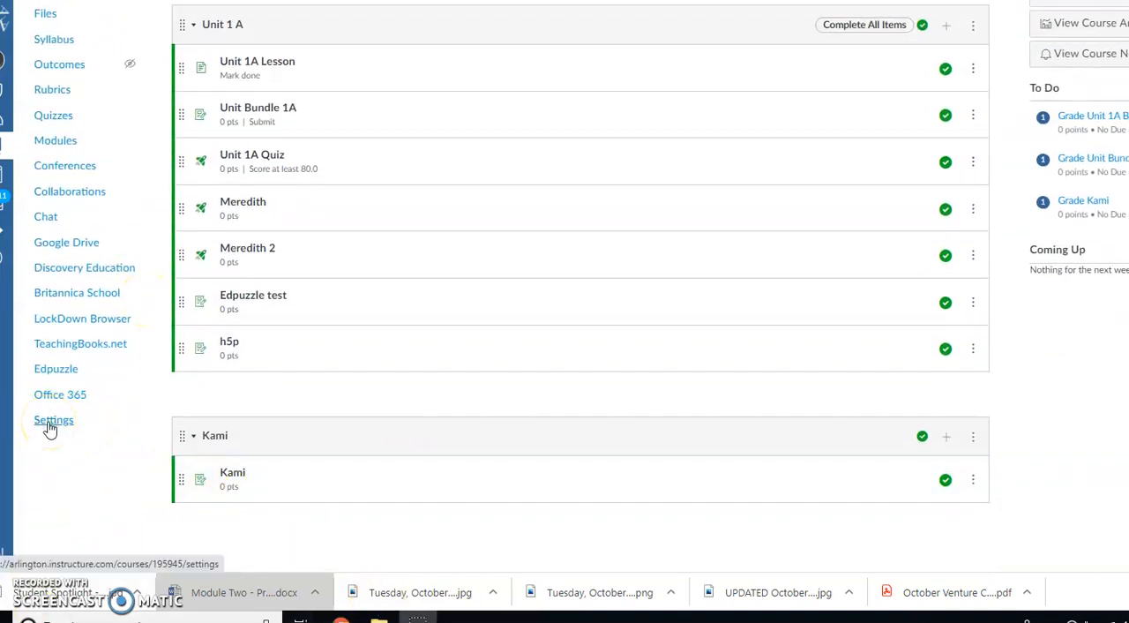
left_click(53, 420)
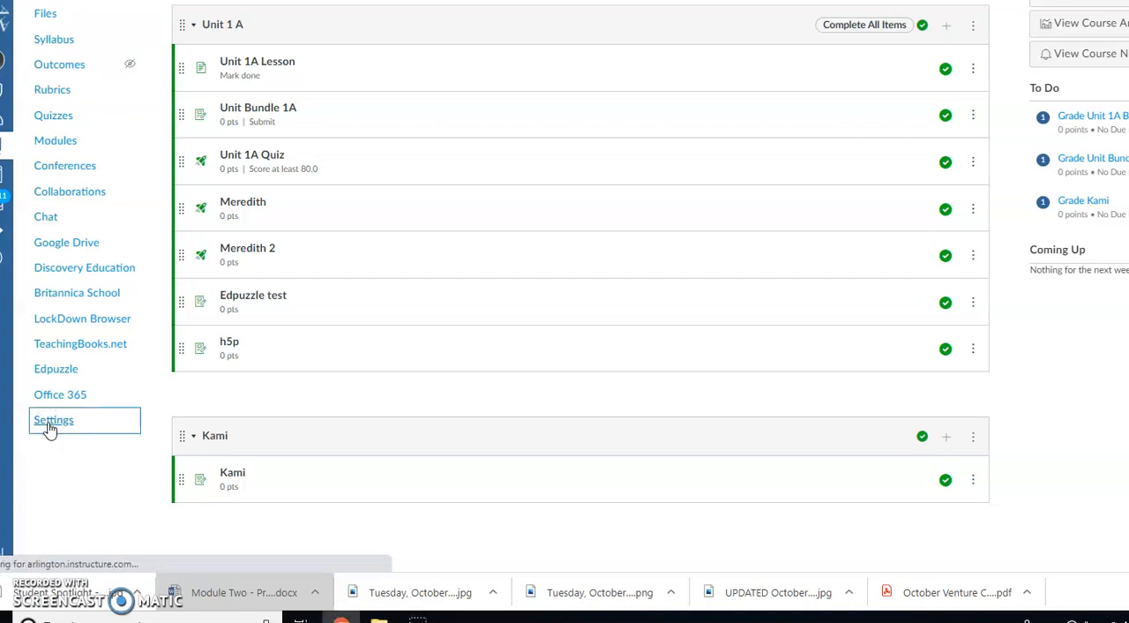
left_click(53, 420)
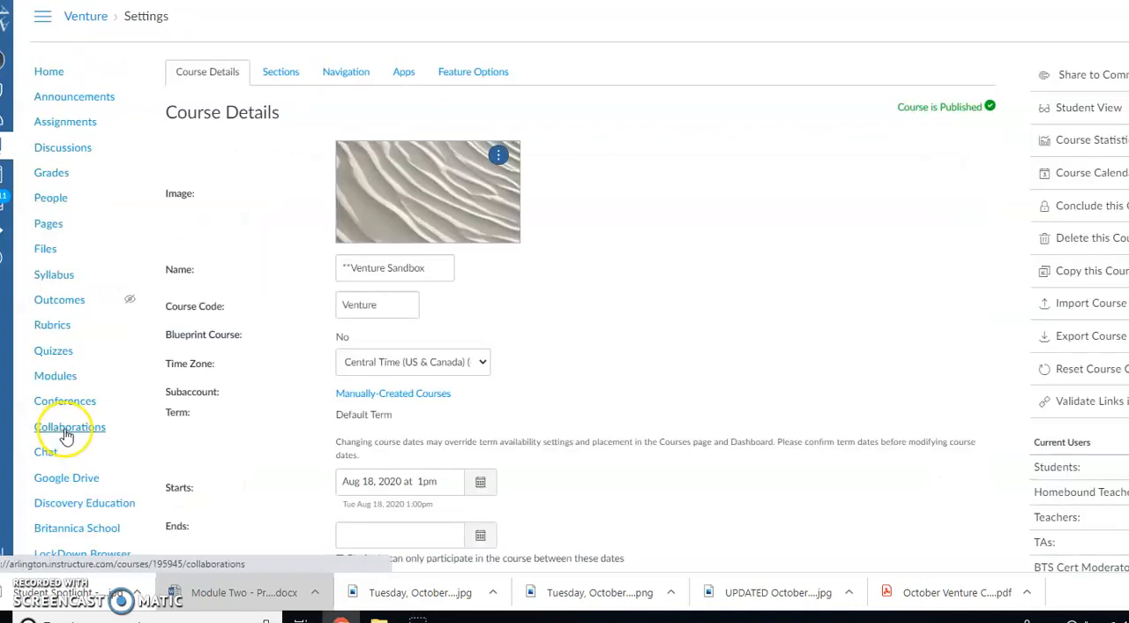
mouse_move(886, 319)
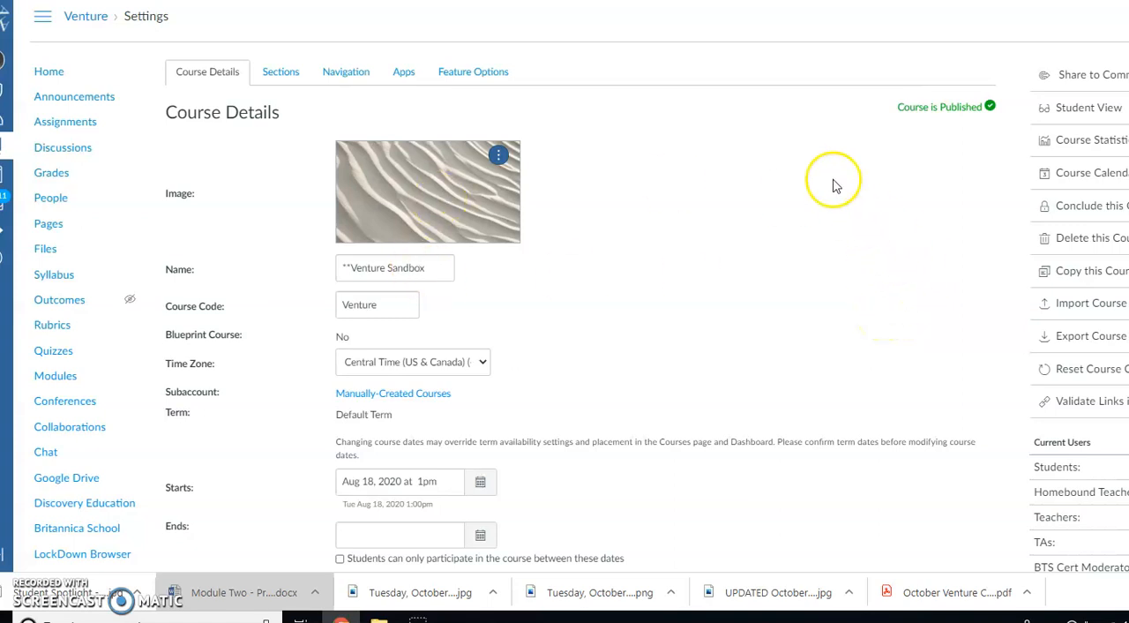
left_click(403, 71)
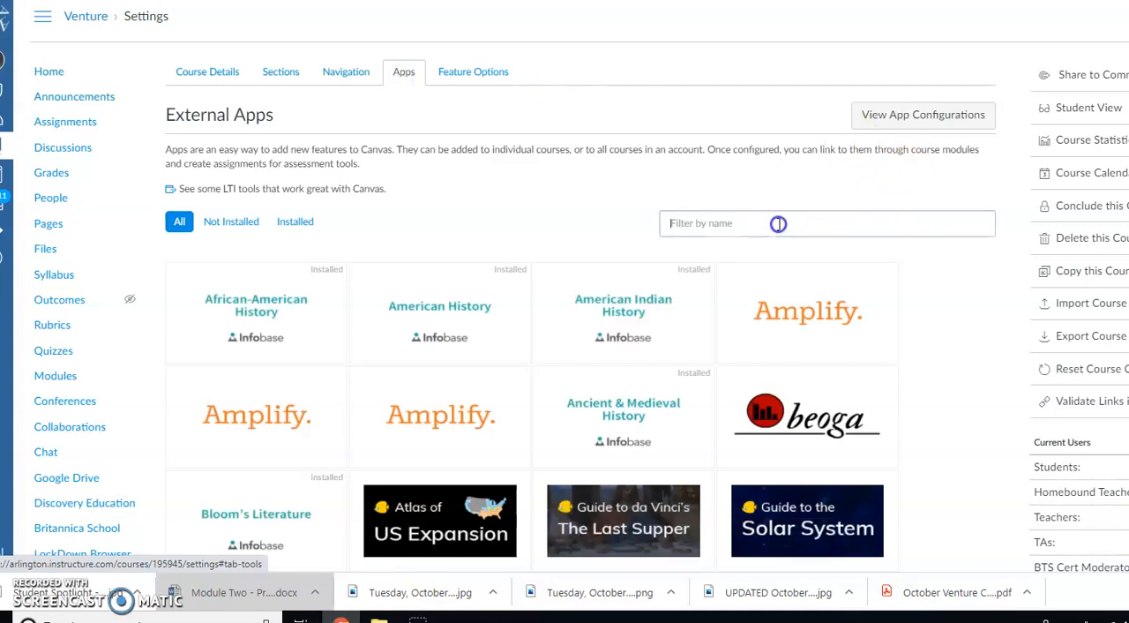
Filter the apps by 'Near' and view Nearpod's app details
type("Nea")
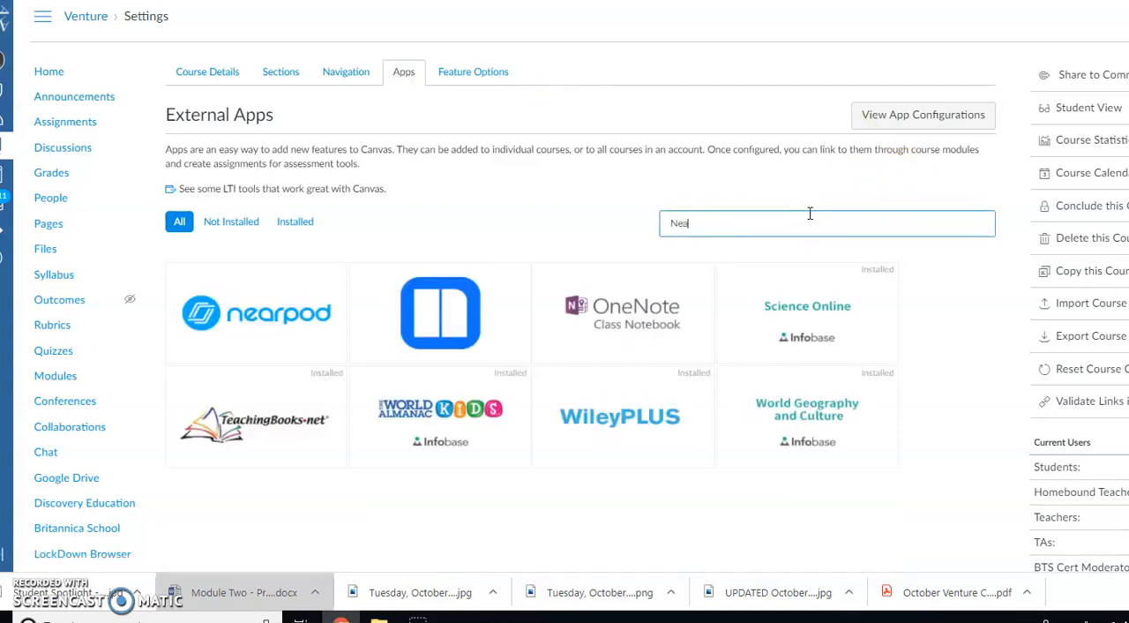
type("Near")
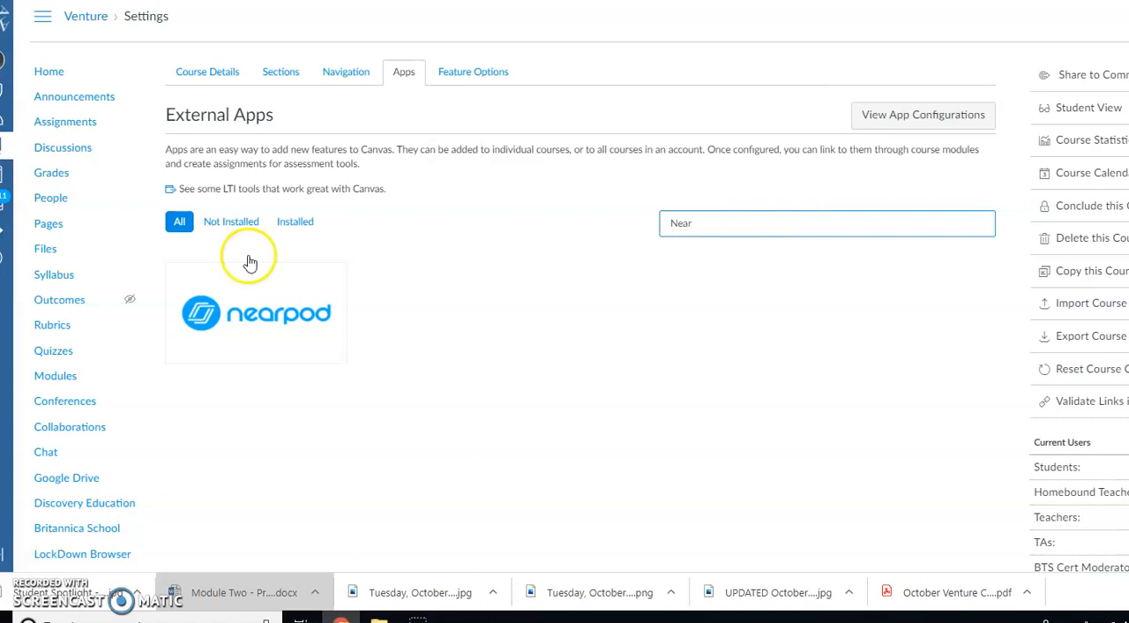
left_click(255, 313)
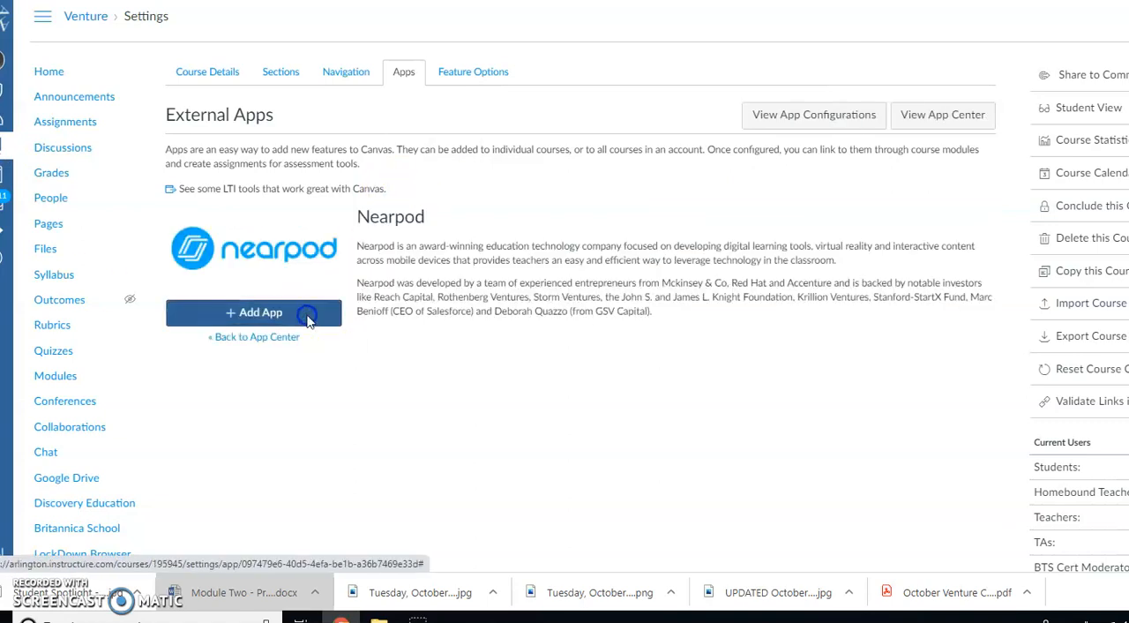
Bring up Nearpod's page for generating a Consumer Key and Shared Secret
left_click(254, 312)
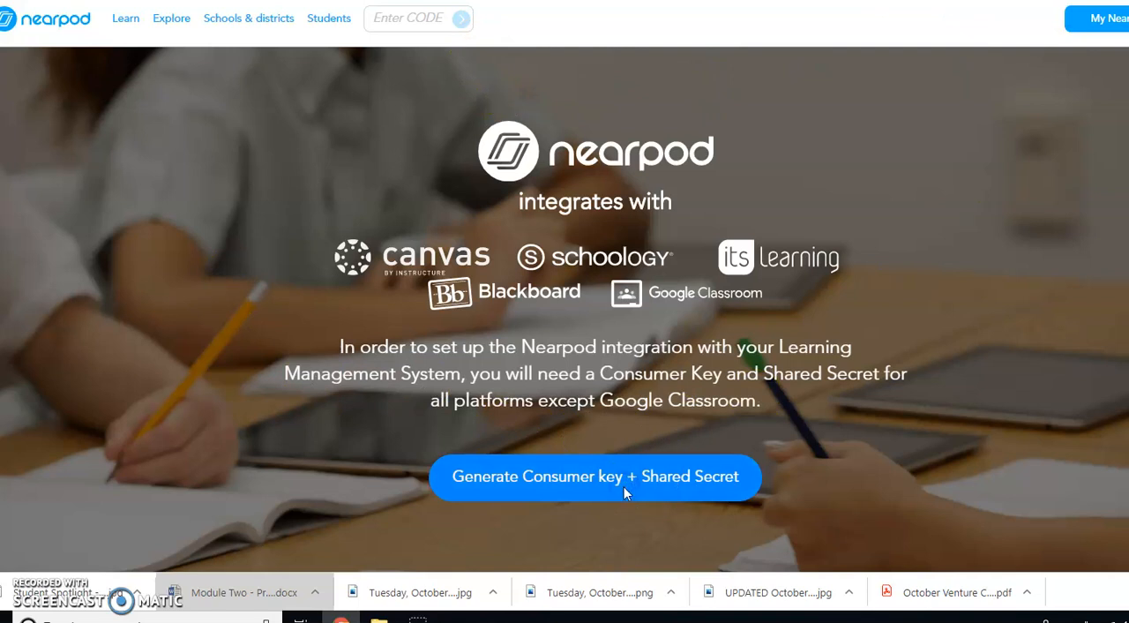
left_click(595, 476)
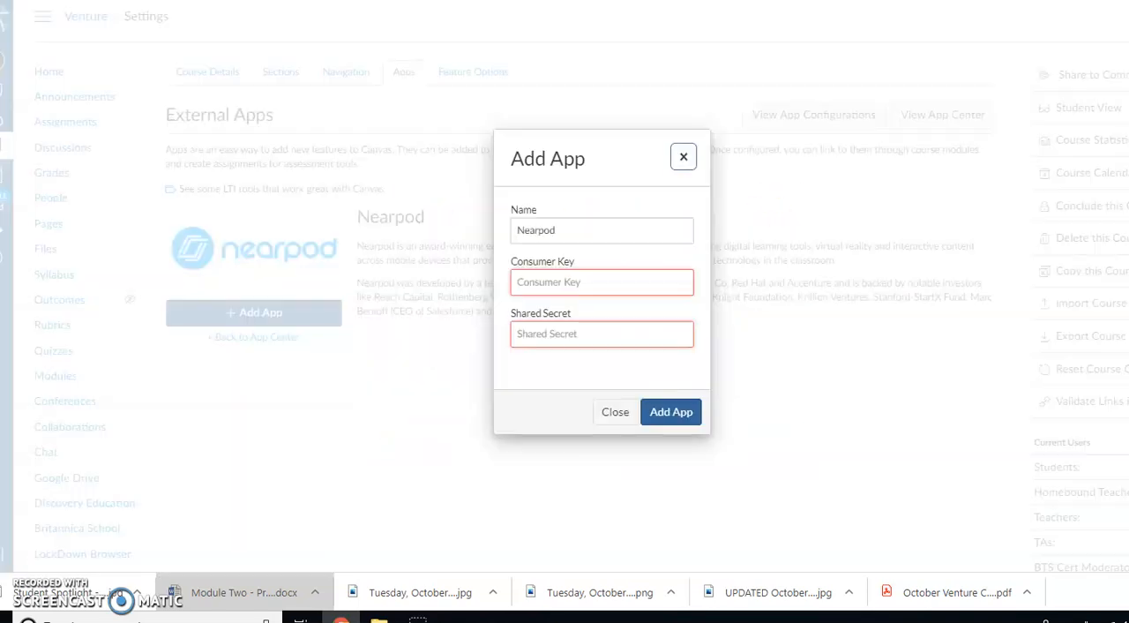
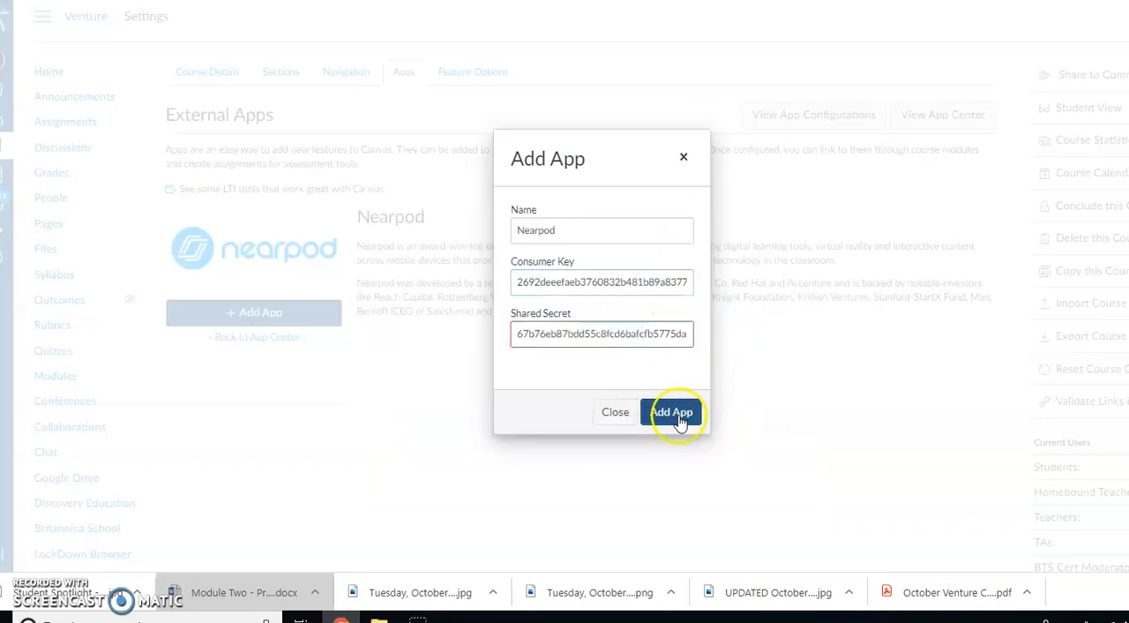
left_click(672, 413)
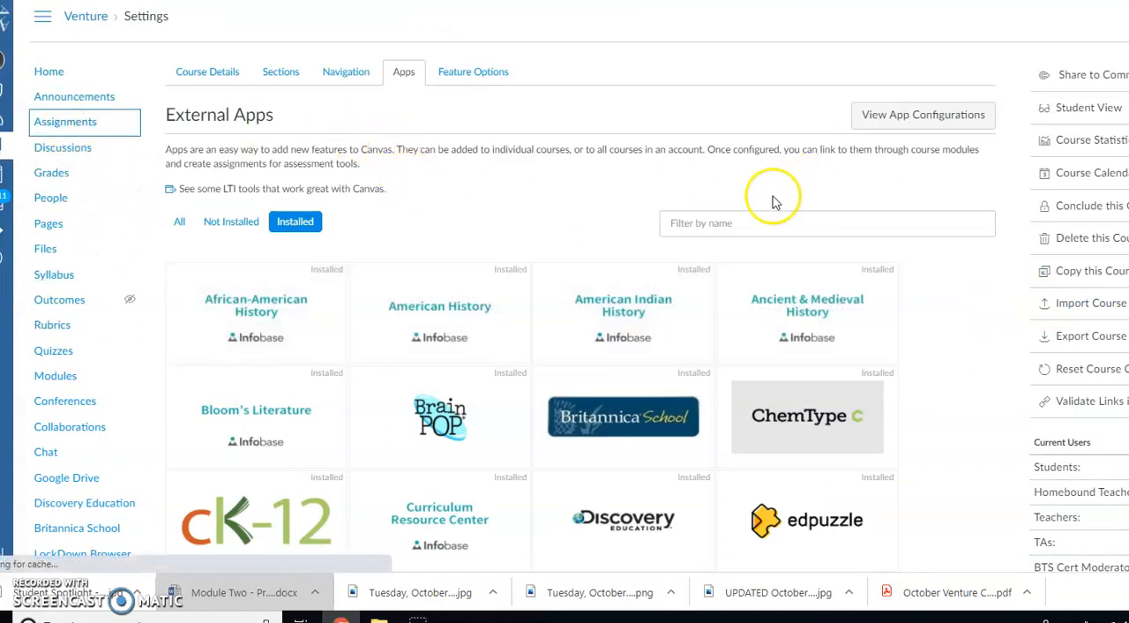
Start a new assignment with External Tool submission and browse the tool list to Nearpod
left_click(65, 122)
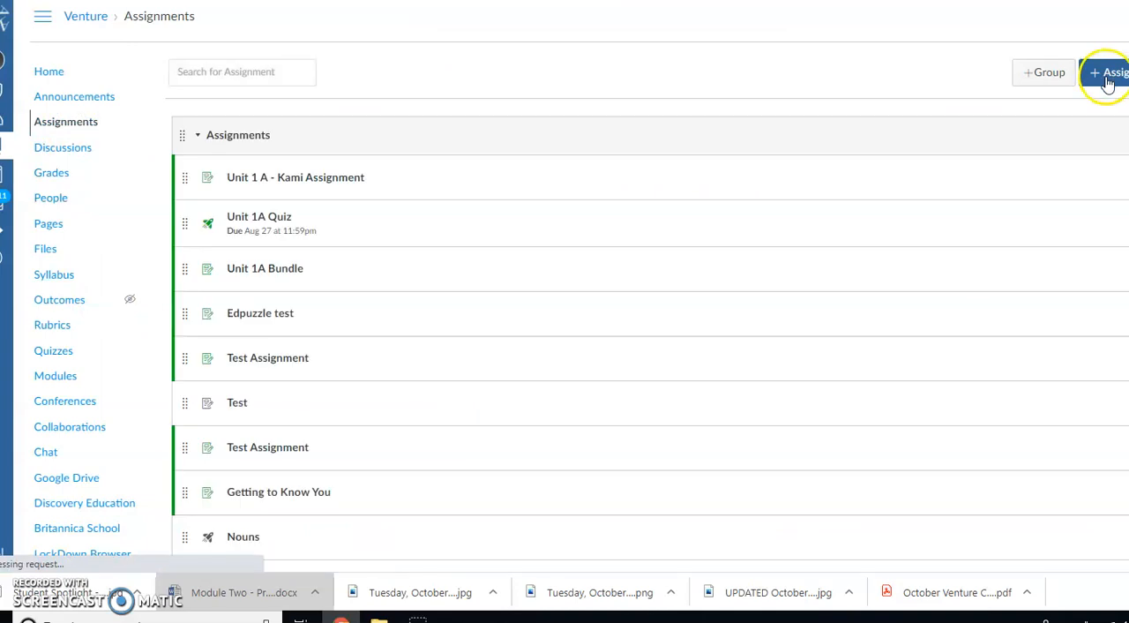
left_click(1115, 74)
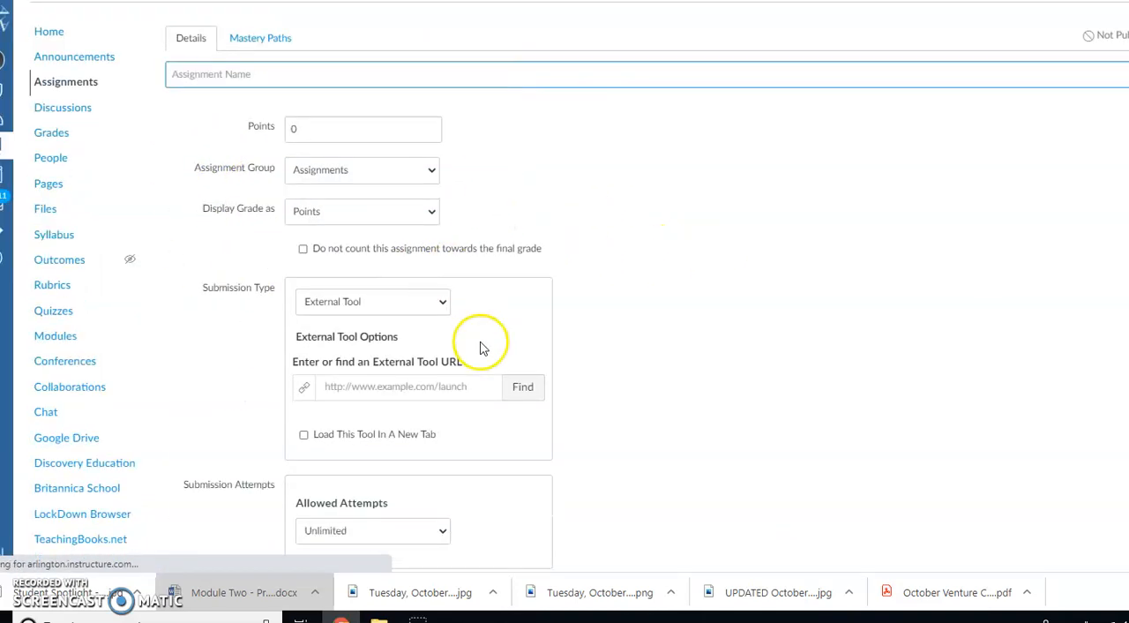
scroll("down", 3)
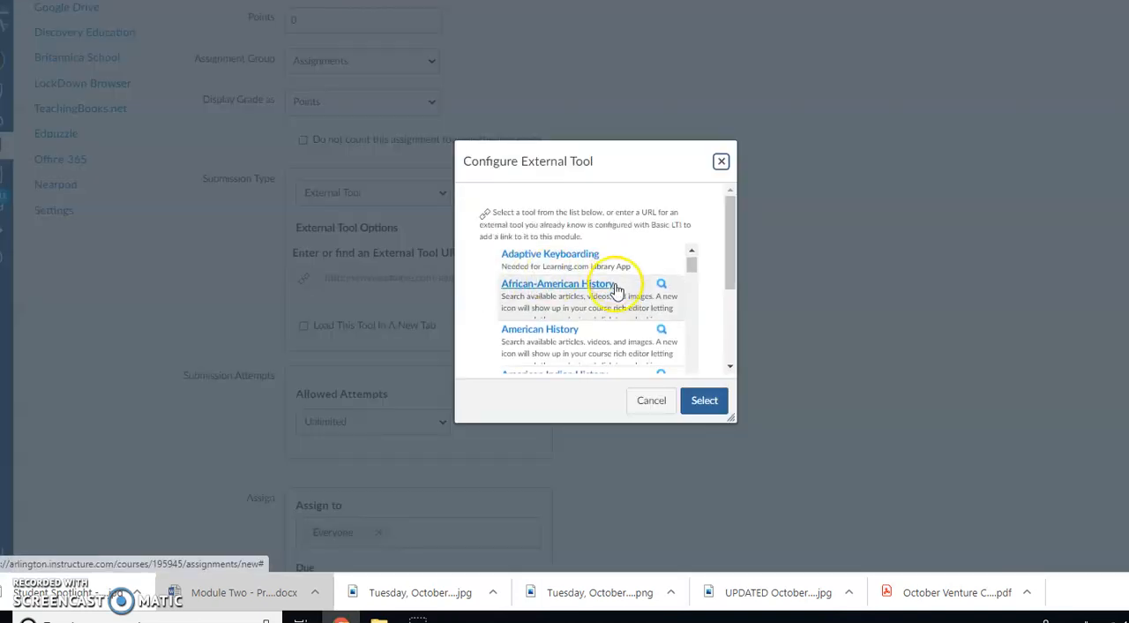
scroll("down", 3)
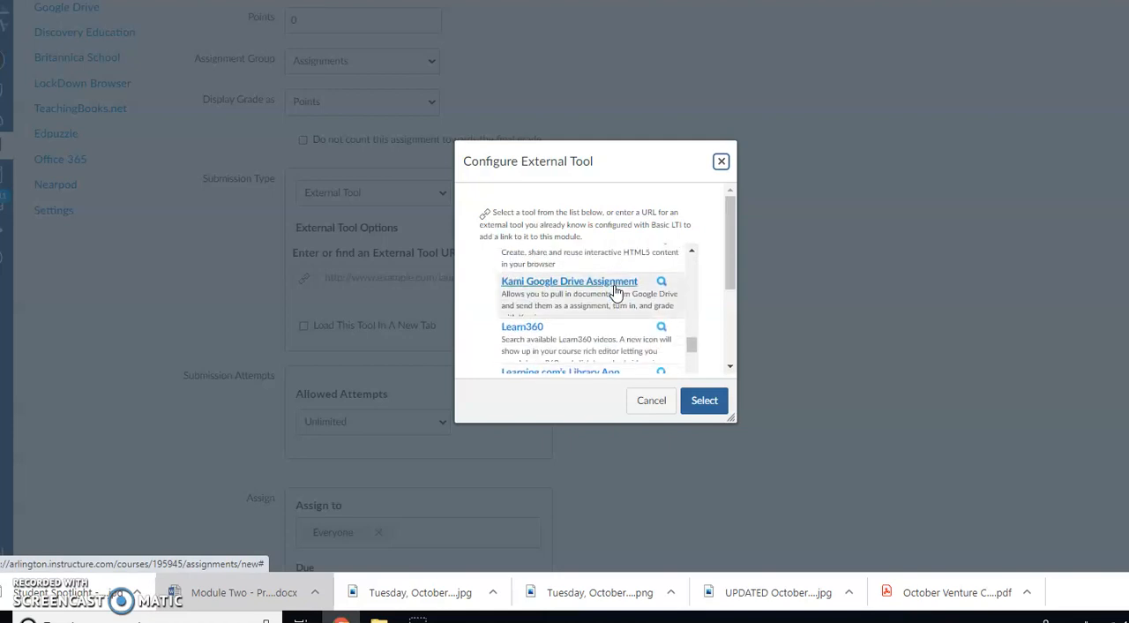
scroll("down", 3)
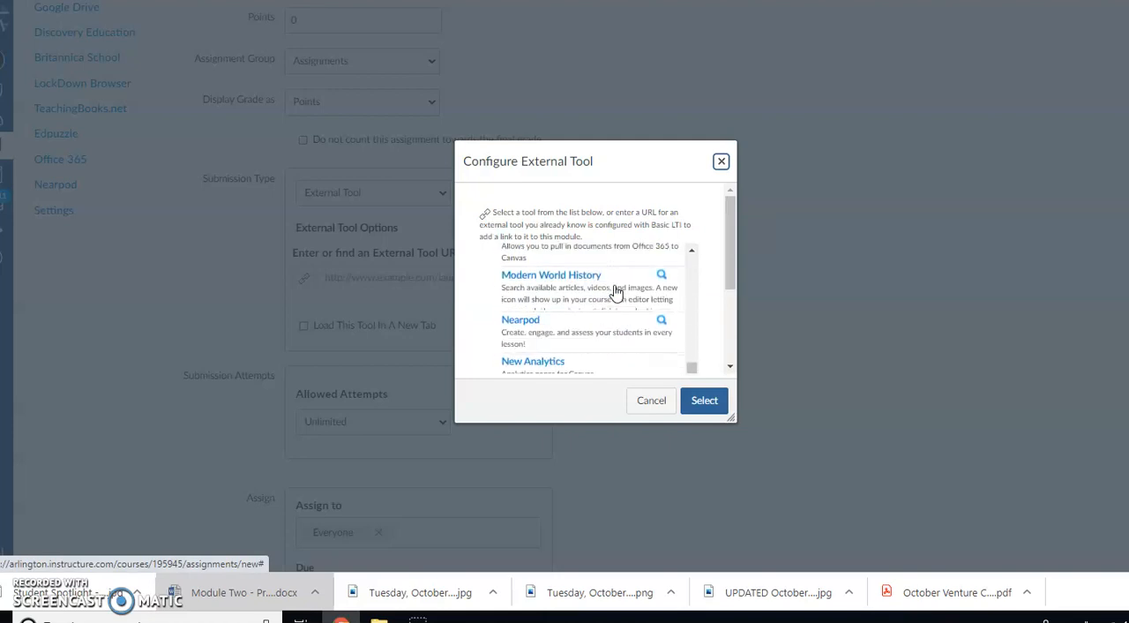
scroll("down", 3)
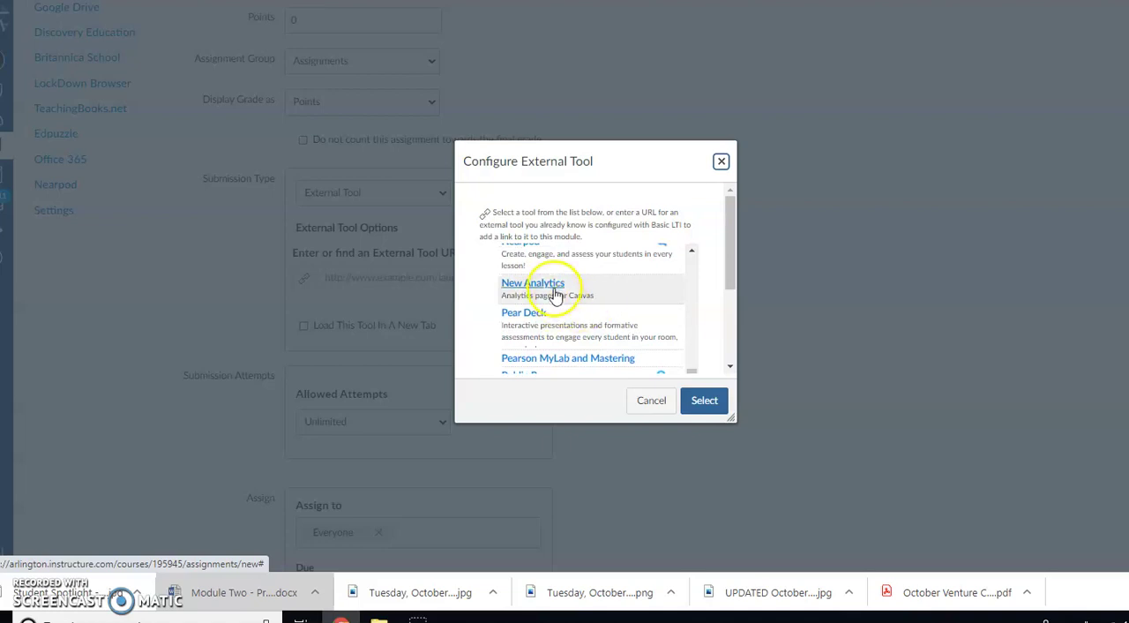
Choose Nearpod as the tool, accept the account link, and sign in with Google
left_click(704, 401)
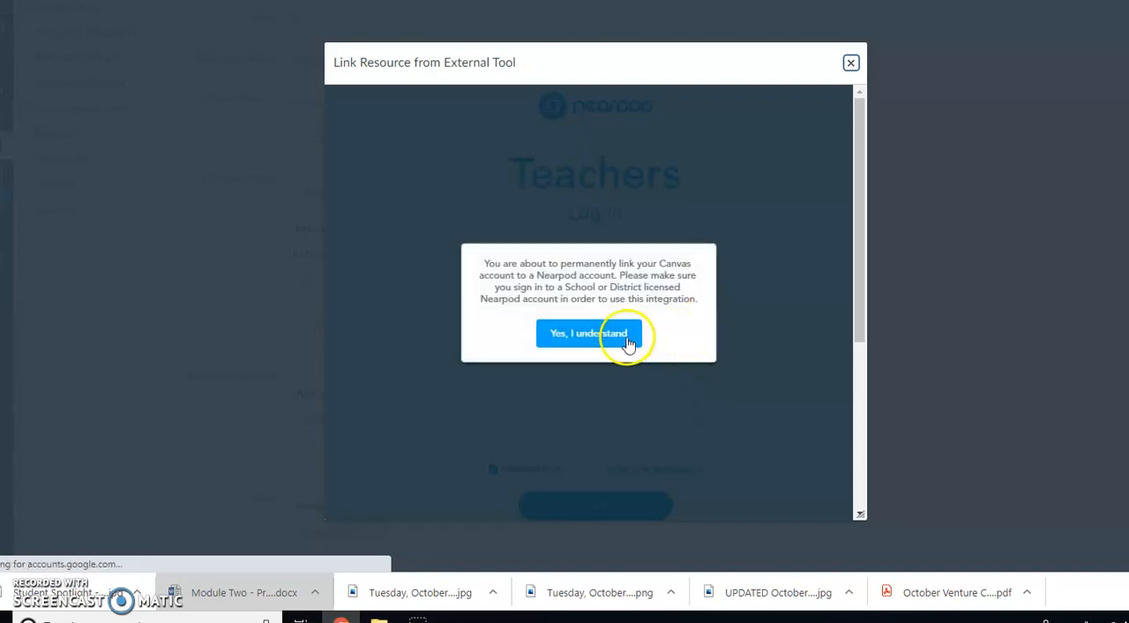
left_click(590, 334)
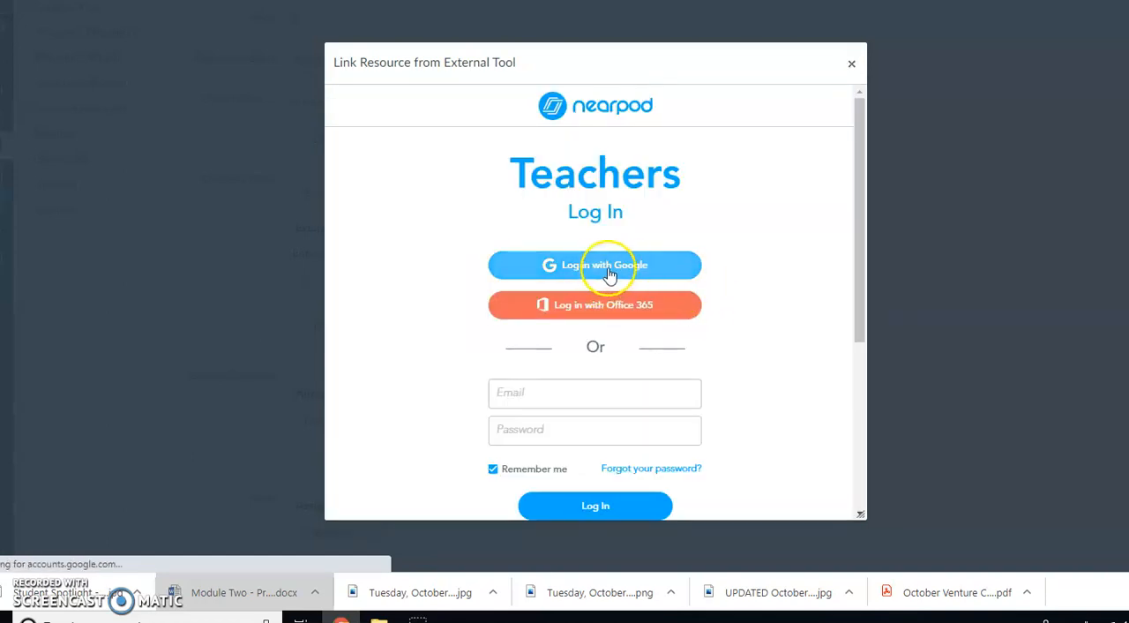
left_click(594, 265)
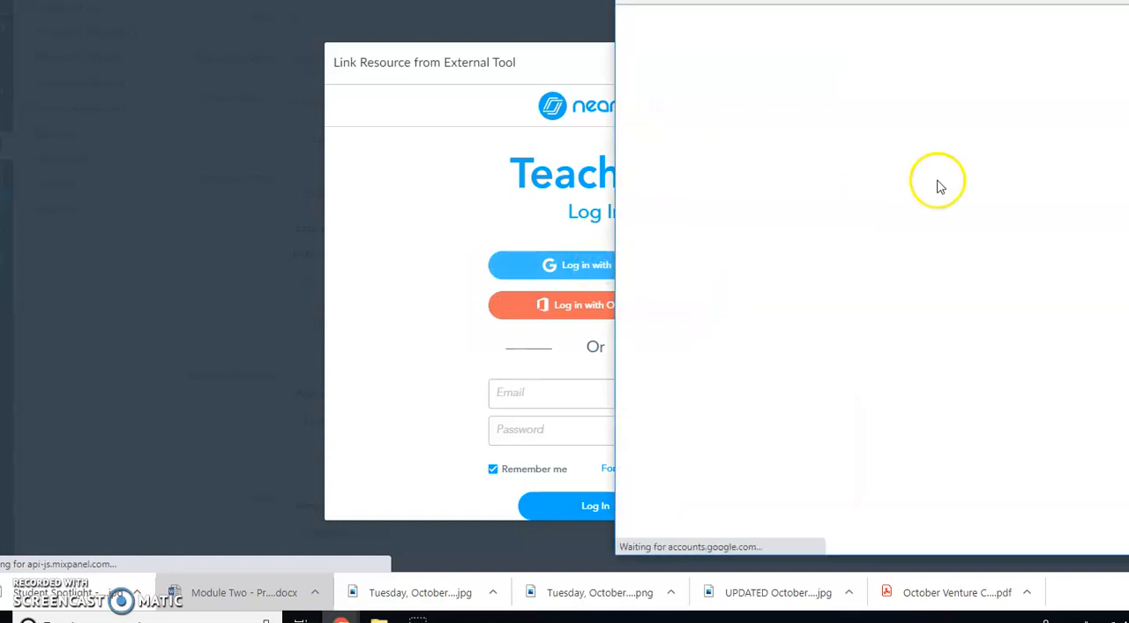
left_click(577, 265)
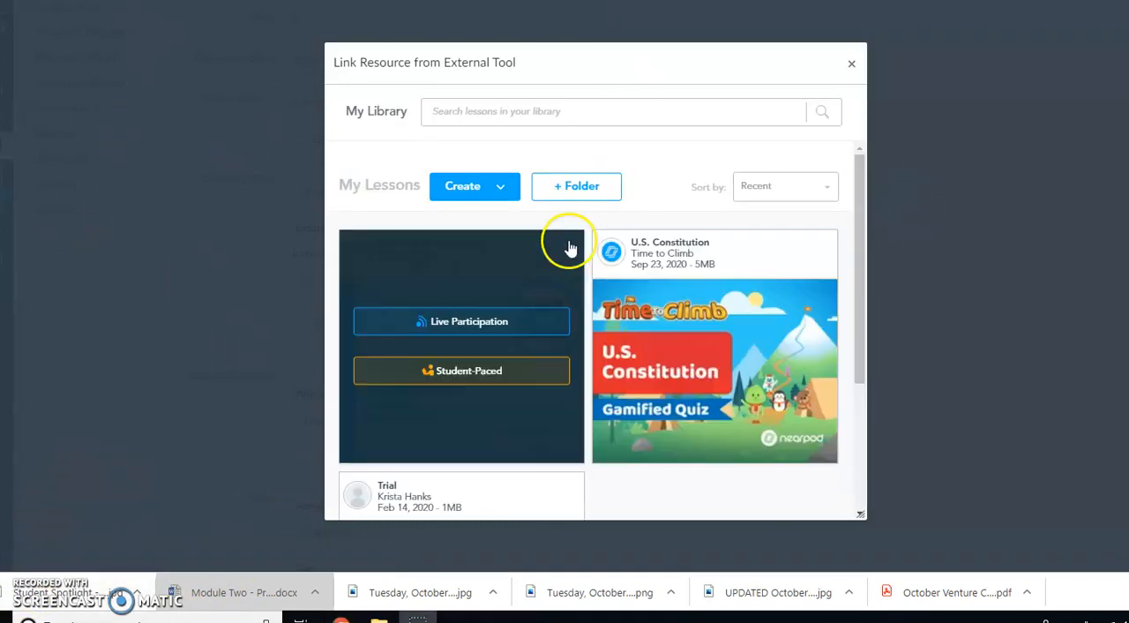
Link the Trial lesson as Student-Paced so the assignment's tool URL holds the Nearpod link
scroll("down", 3)
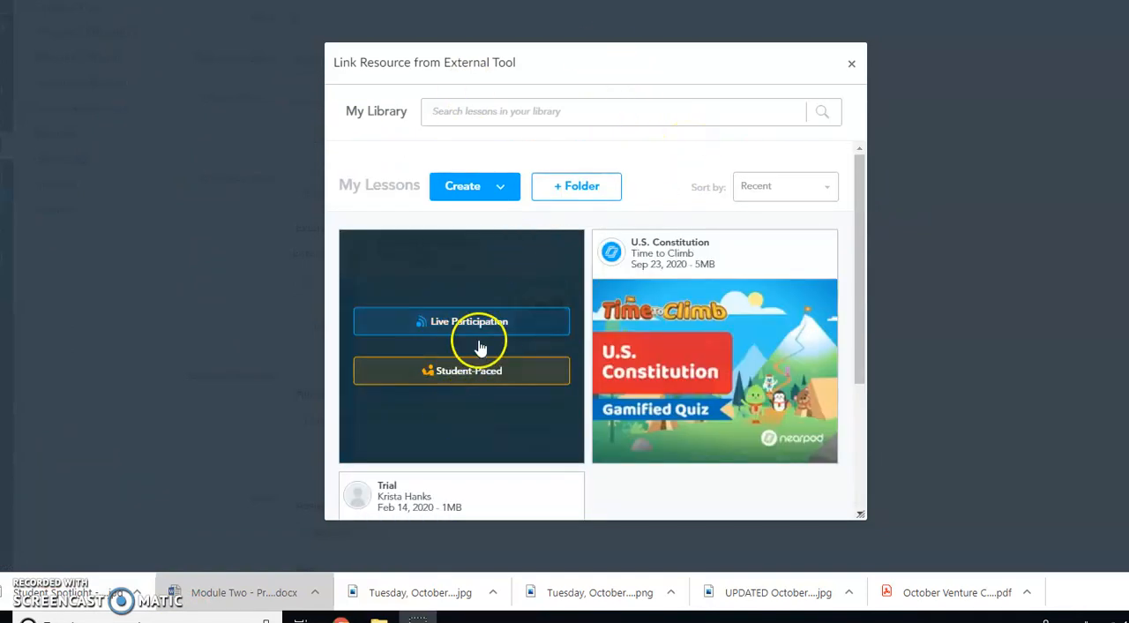
mouse_move(503, 389)
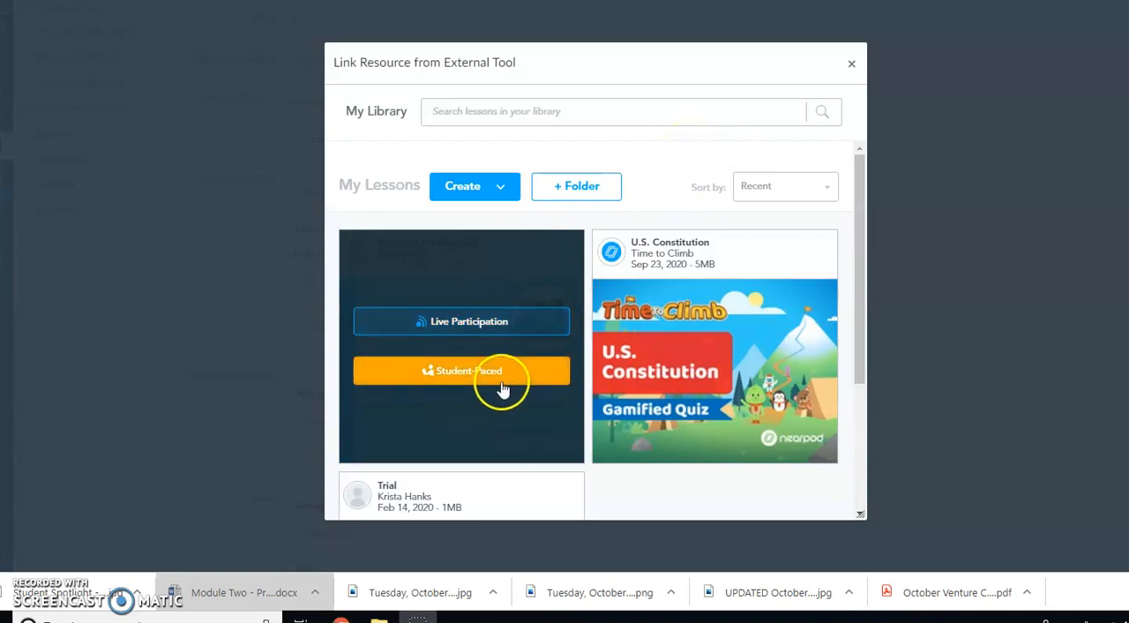
left_click(462, 371)
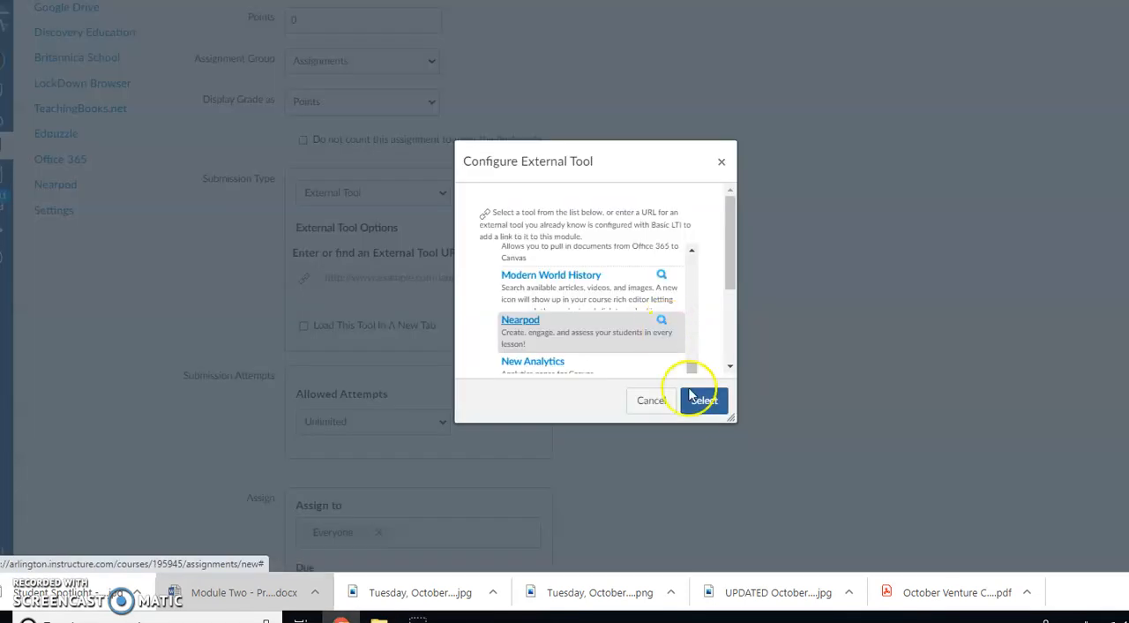
left_click(705, 399)
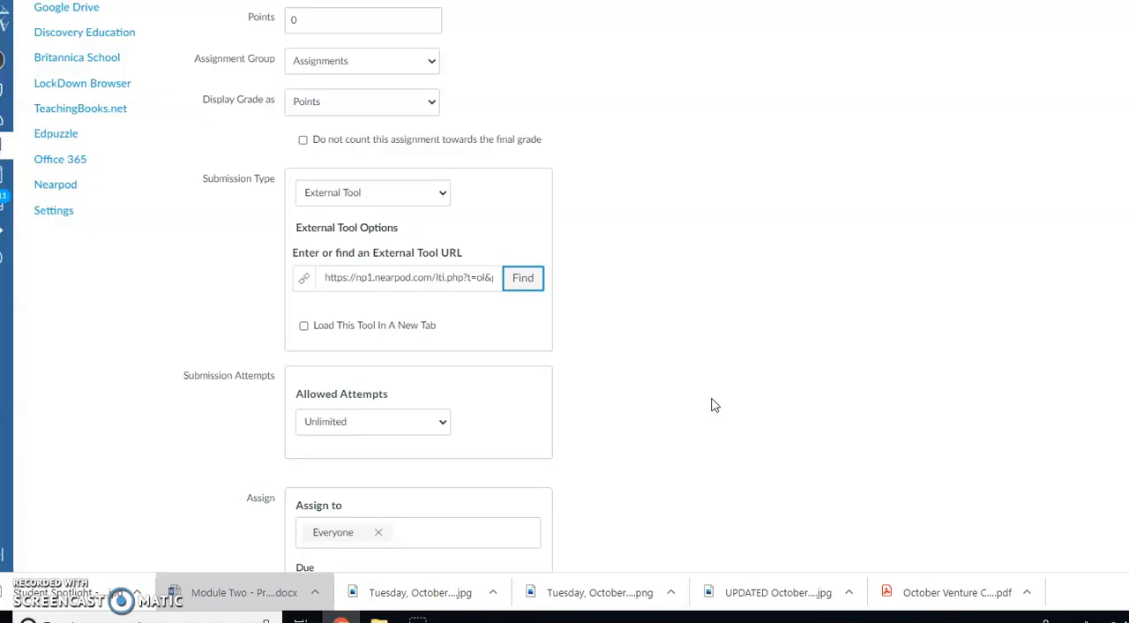
scroll("down", 3)
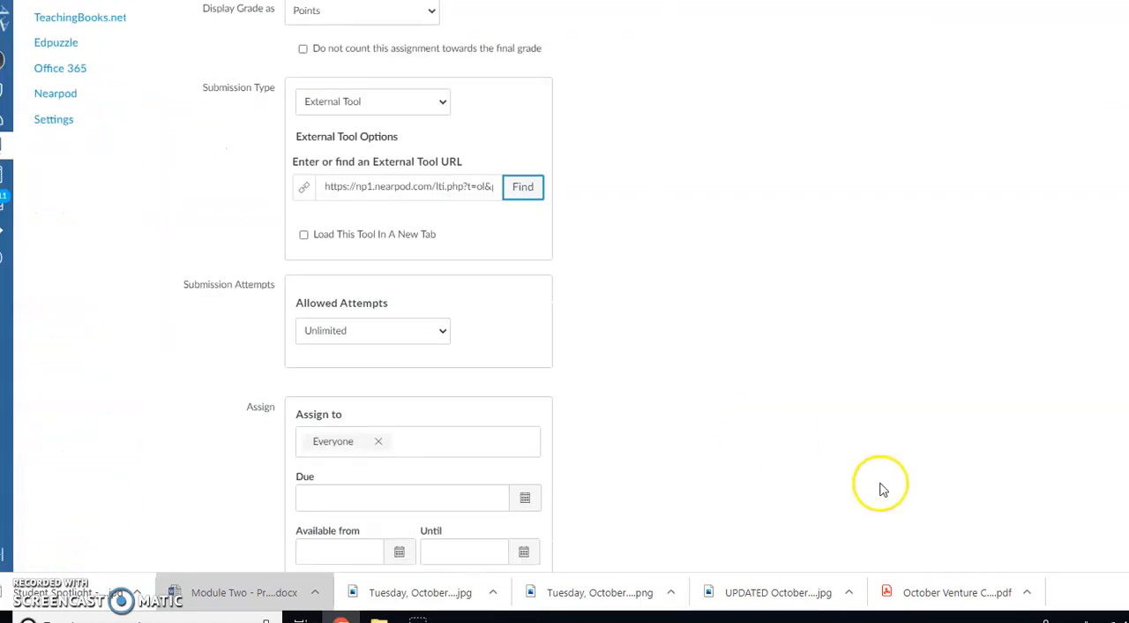